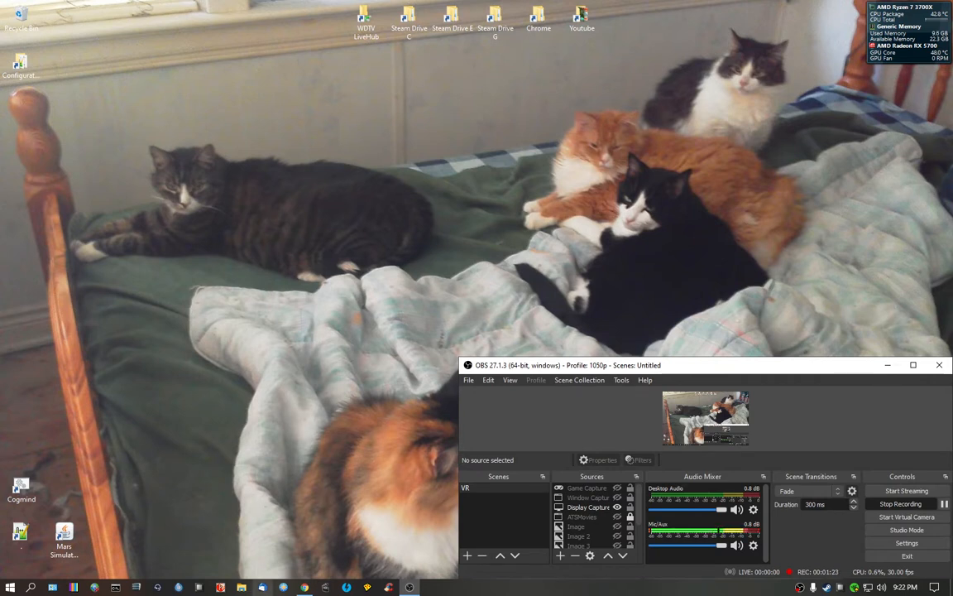
{"action": "mouse_move", "coordinate": [305, 587]}
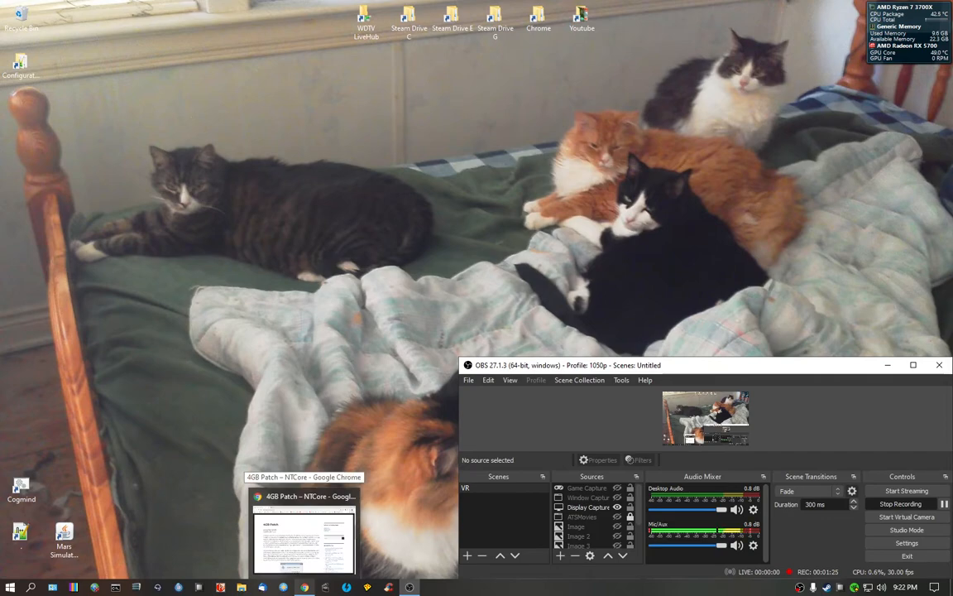
- Restore Chrome from the taskbar to show the '4gb patch' Google results
{"action": "left_click", "coordinate": [304, 538]}
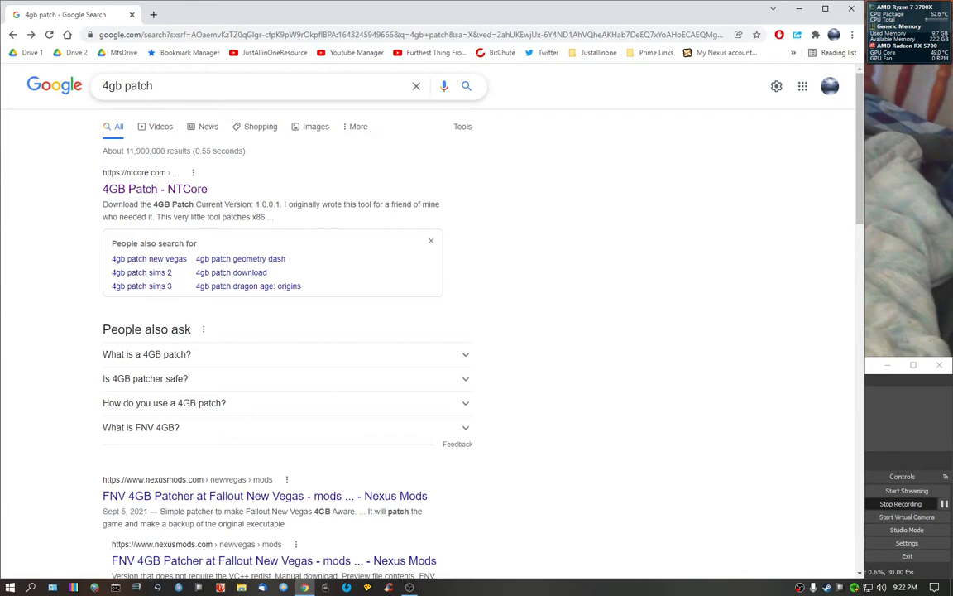
{"action": "mouse_move", "coordinate": [155, 189]}
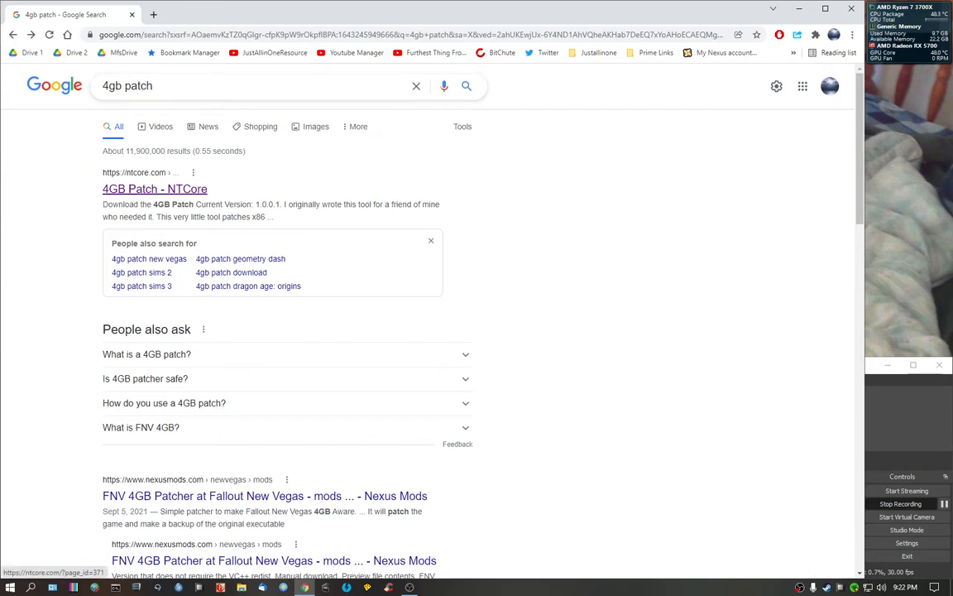
- Open the '4GB Patch - NTCore' result, scroll it, then bring FreeCommander forward
{"action": "left_click", "coordinate": [153, 189]}
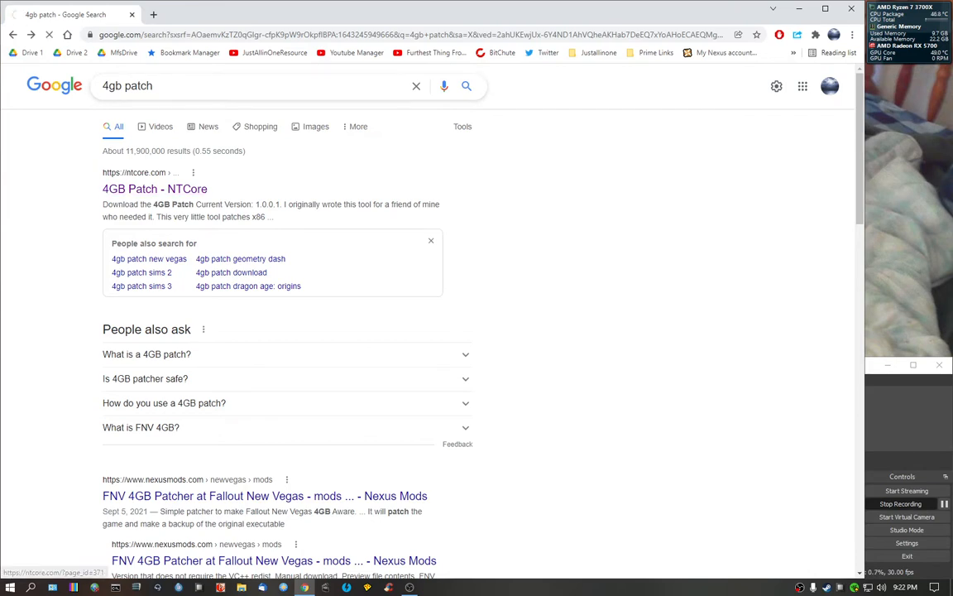
{"action": "left_click", "coordinate": [154, 189]}
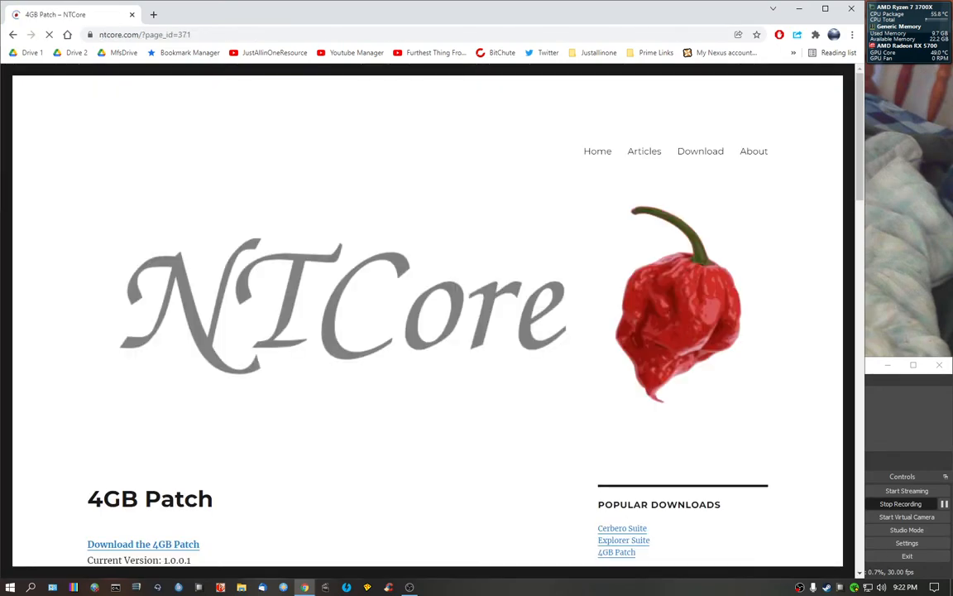
{"action": "scroll", "scroll_direction": "down", "scroll_amount": 3}
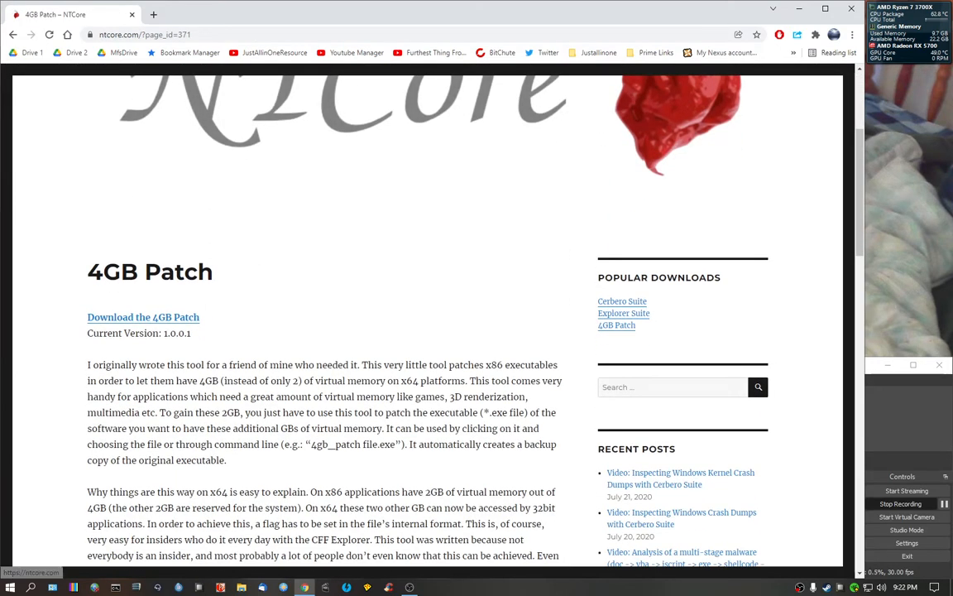
{"action": "left_click", "coordinate": [143, 317]}
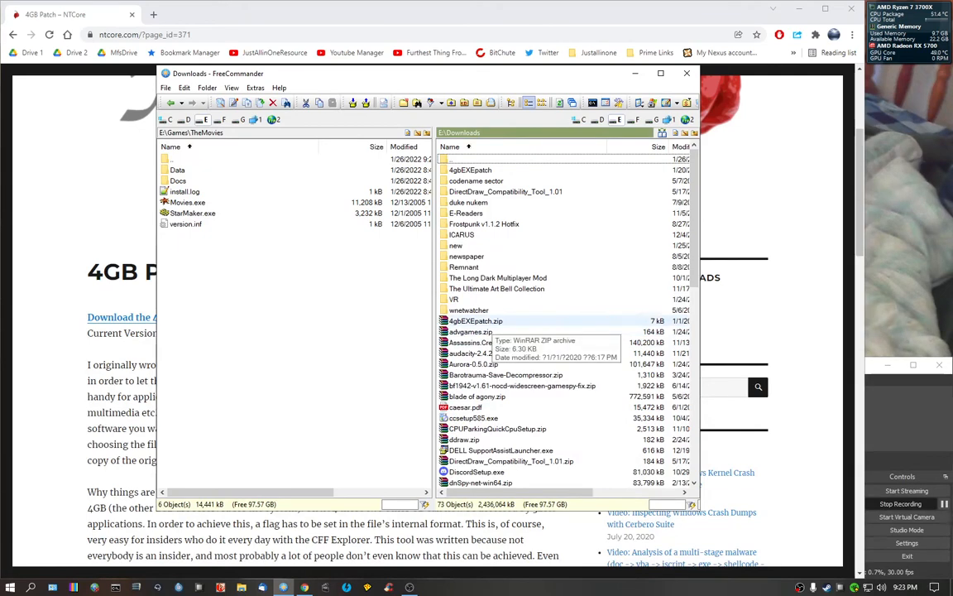
- Launch 4gb_patch.exe from the 4gbEXEpatch folder and allow it past the security warning
{"action": "left_click", "coordinate": [475, 321]}
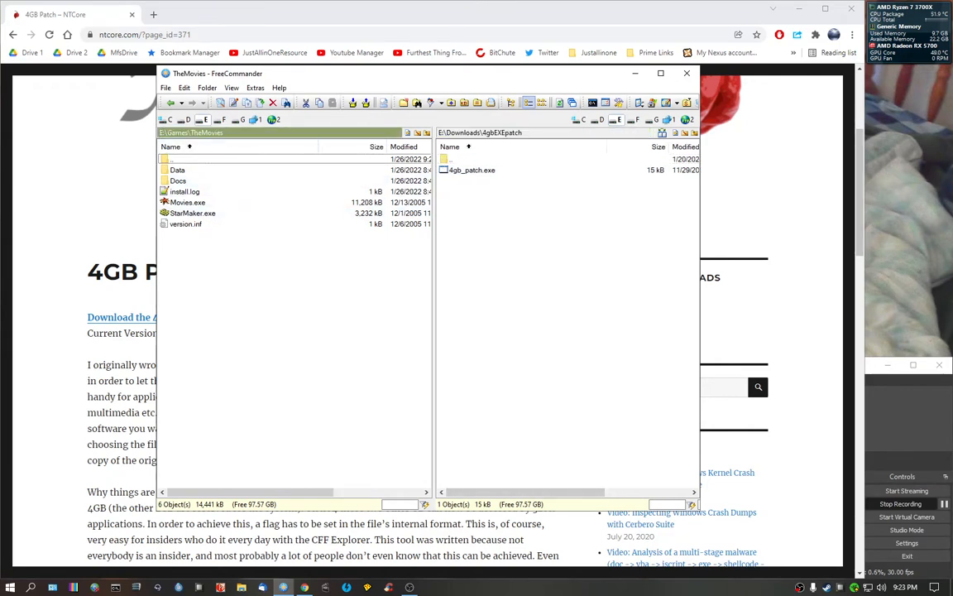
{"action": "double_click", "coordinate": [473, 170]}
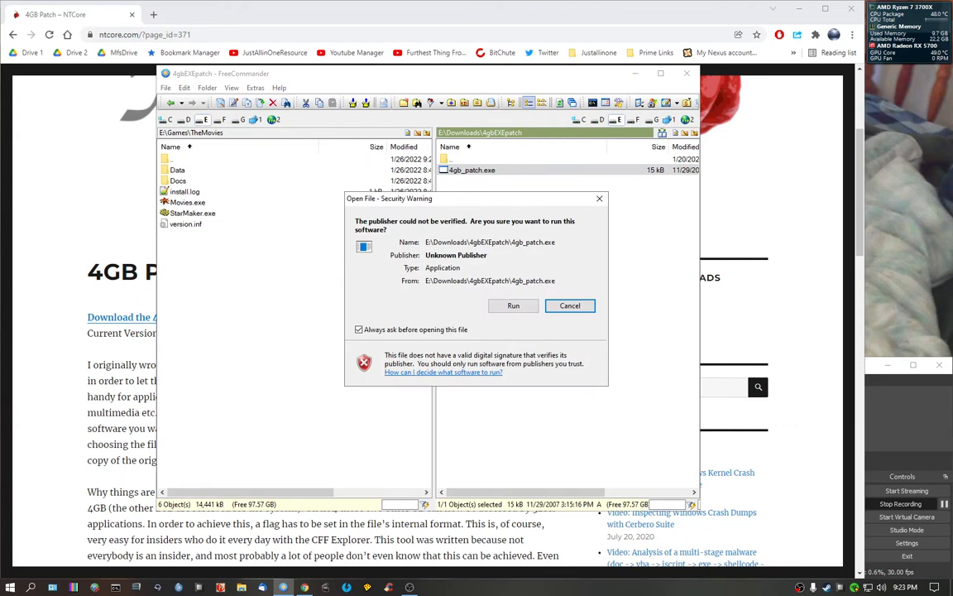
{"action": "left_click", "coordinate": [569, 305]}
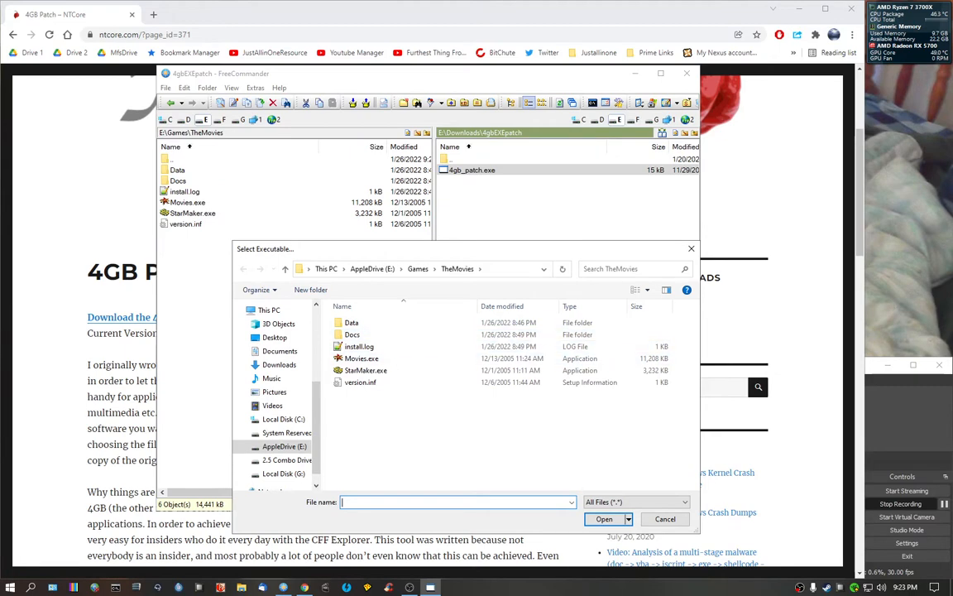
{"action": "mouse_move", "coordinate": [359, 346]}
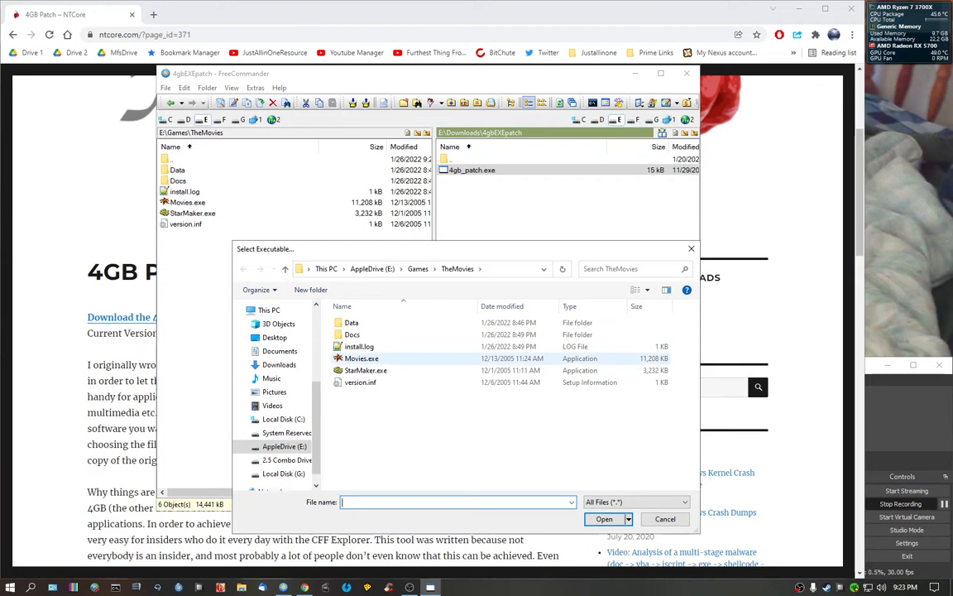
- Patch Movies.exe with 4GB Patch and dismiss the success message
{"action": "left_click", "coordinate": [362, 358]}
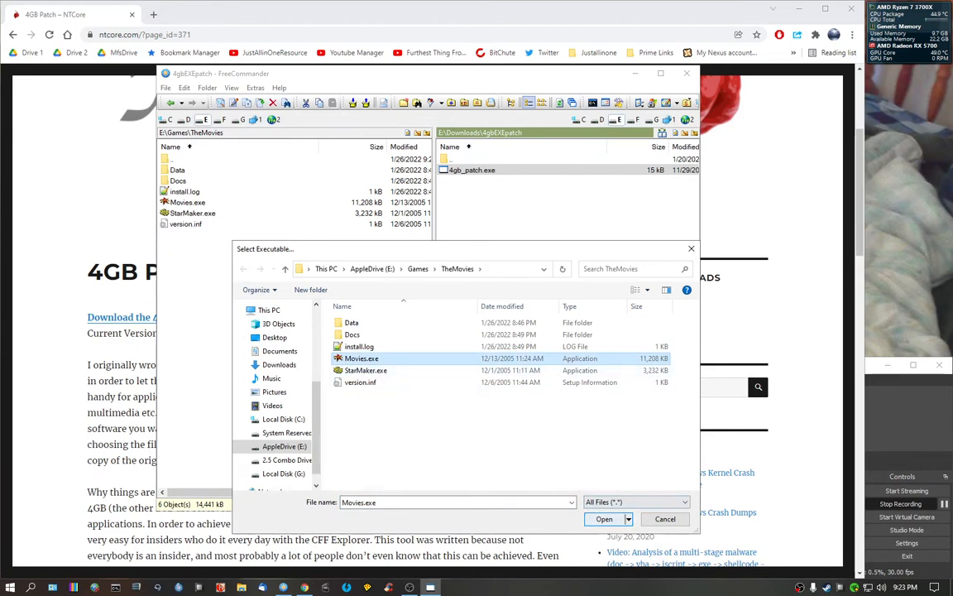
{"action": "left_click", "coordinate": [604, 518]}
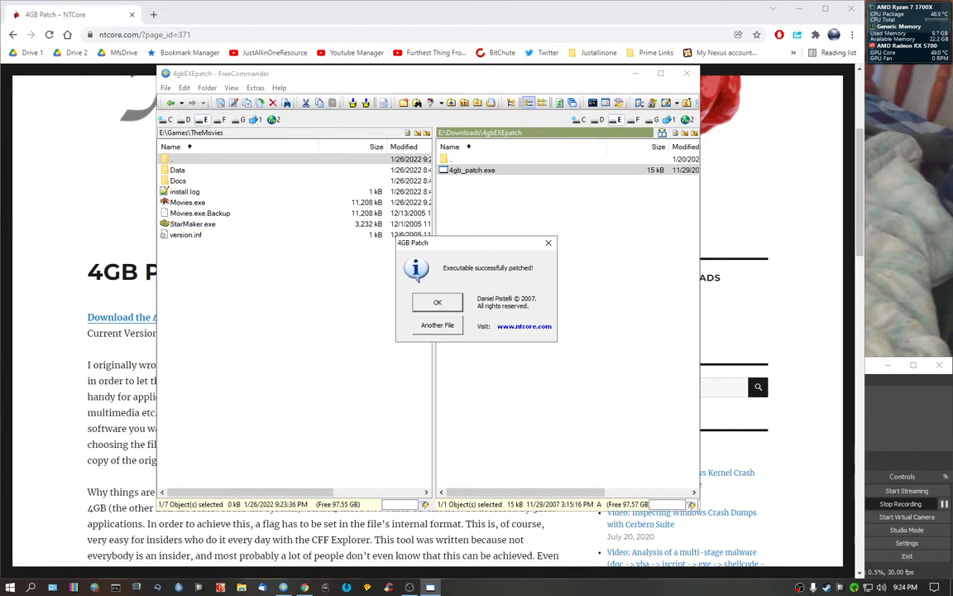
{"action": "left_click", "coordinate": [437, 302]}
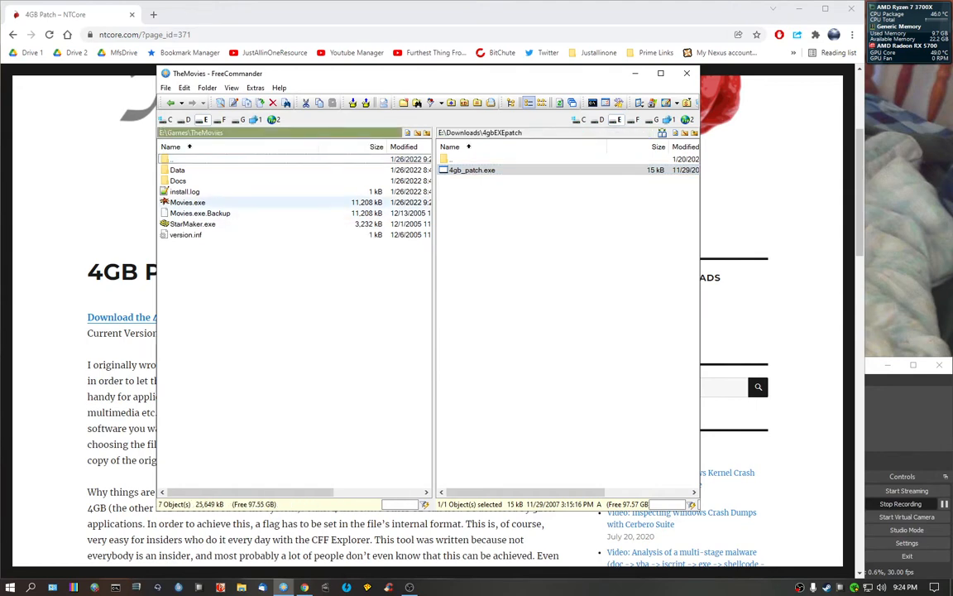
- Select StarMaker.exe in the game folder and relaunch 4gb_patch.exe to patch it
{"action": "left_click", "coordinate": [187, 202]}
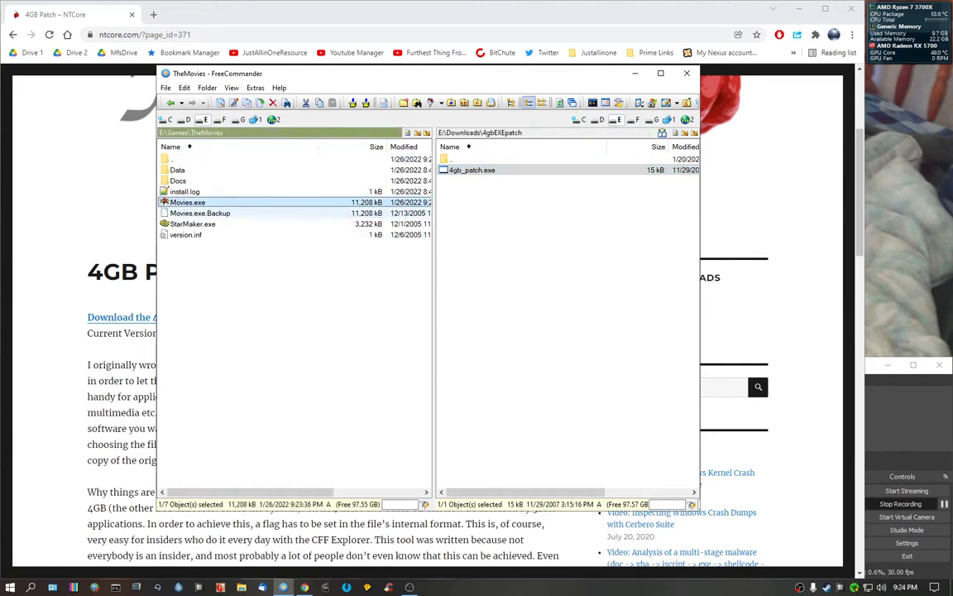
{"action": "mouse_move", "coordinate": [193, 223]}
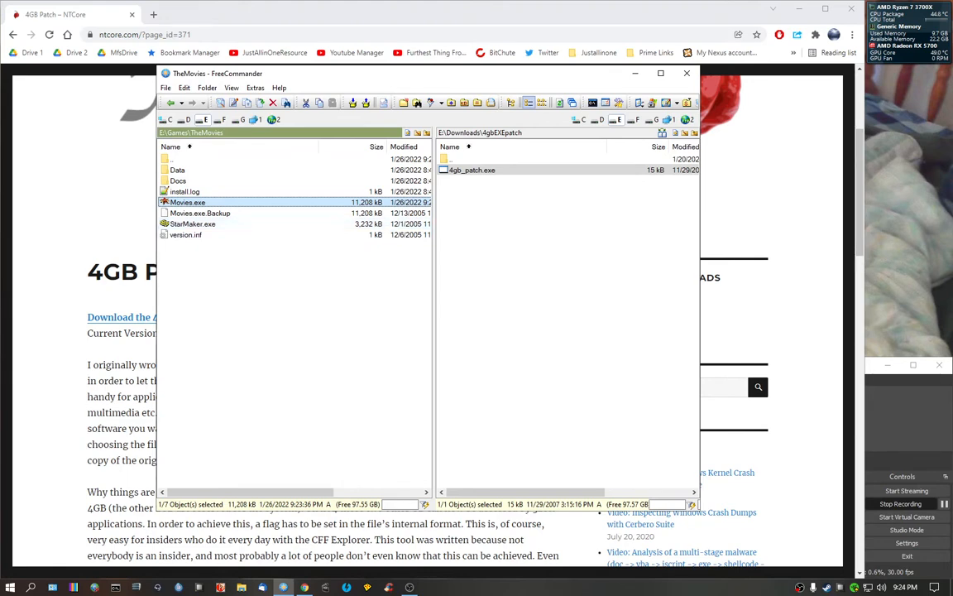
{"action": "left_click", "coordinate": [192, 223]}
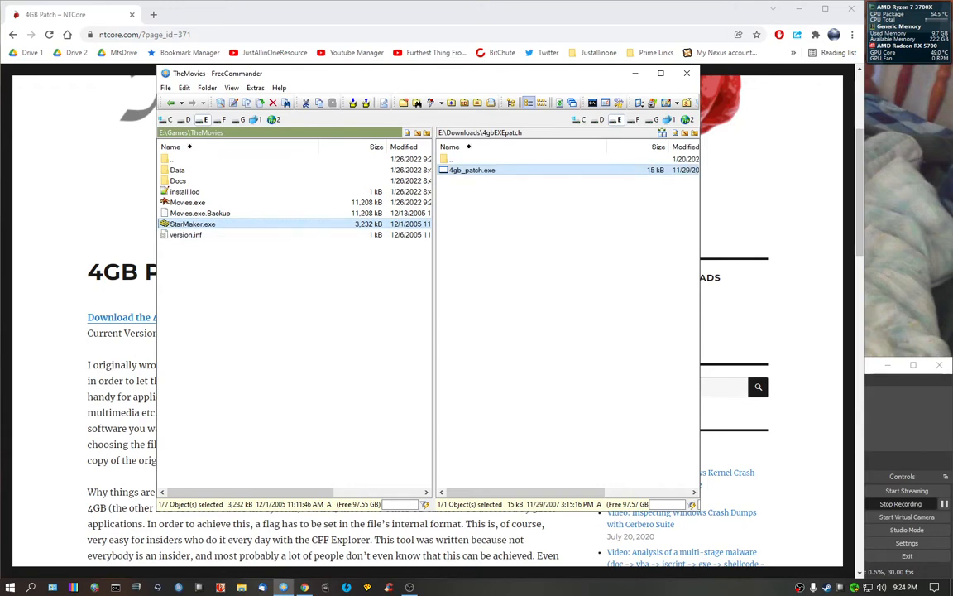
{"action": "double_click", "coordinate": [472, 170]}
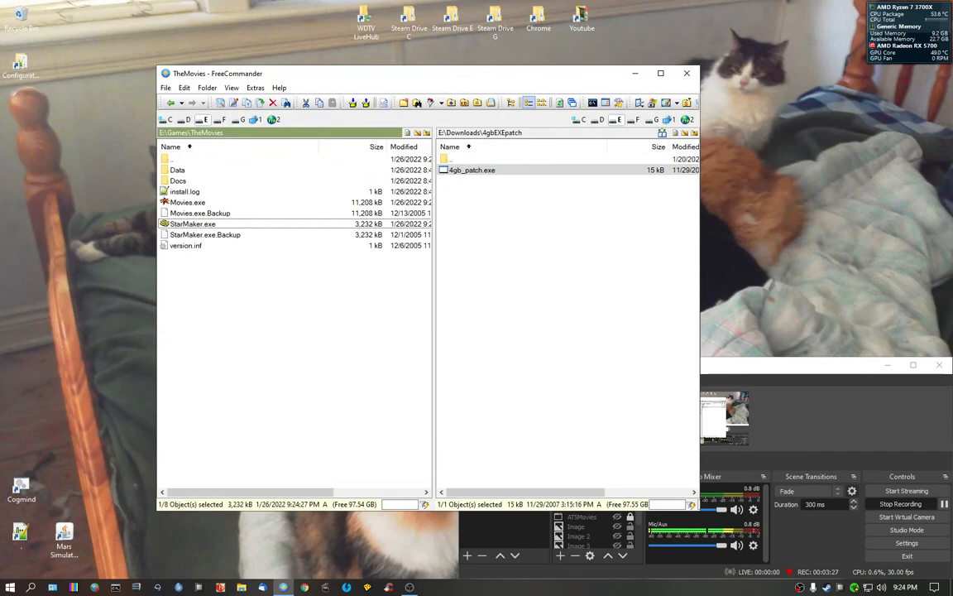
{"action": "left_click", "coordinate": [187, 202]}
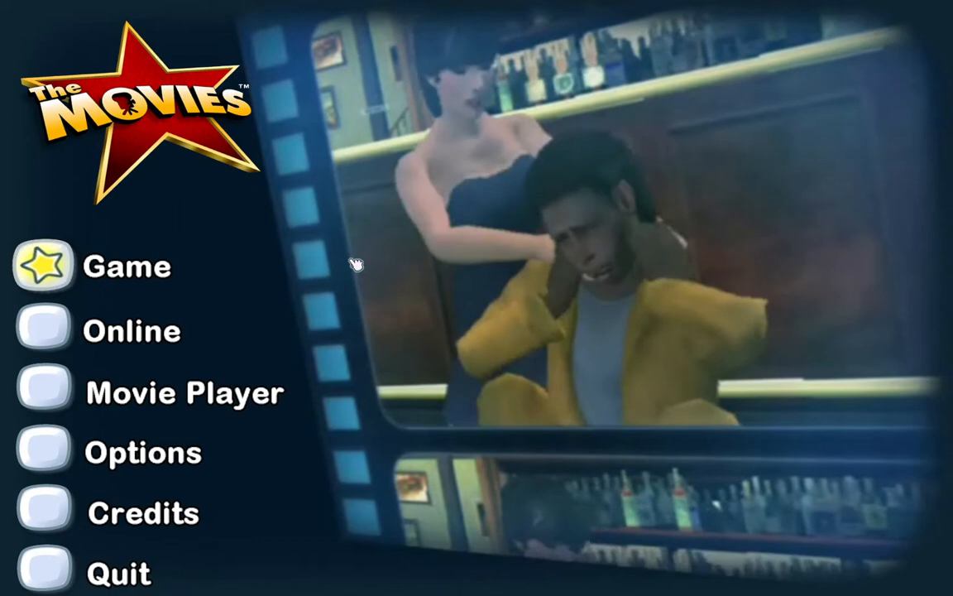
{"action": "mouse_move", "coordinate": [213, 255]}
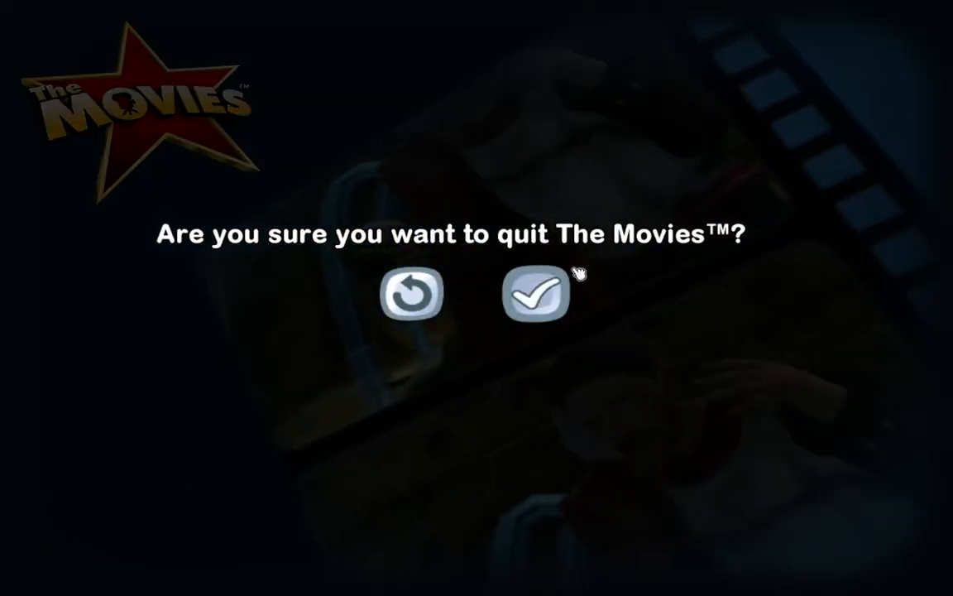
{"action": "left_click", "coordinate": [535, 294]}
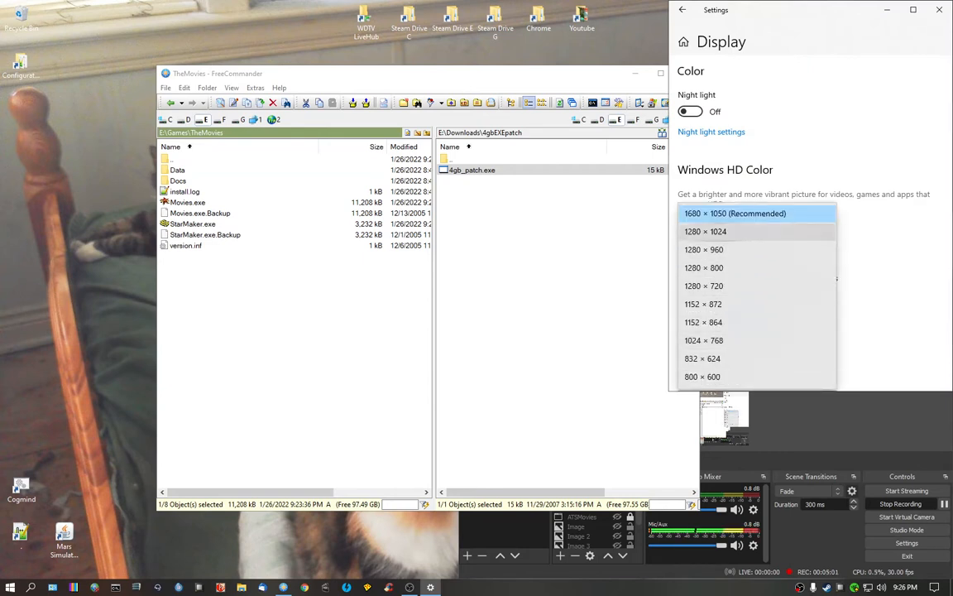
- Choose the recommended 1680 × 1050 display resolution in Settings
{"action": "left_click", "coordinate": [735, 213]}
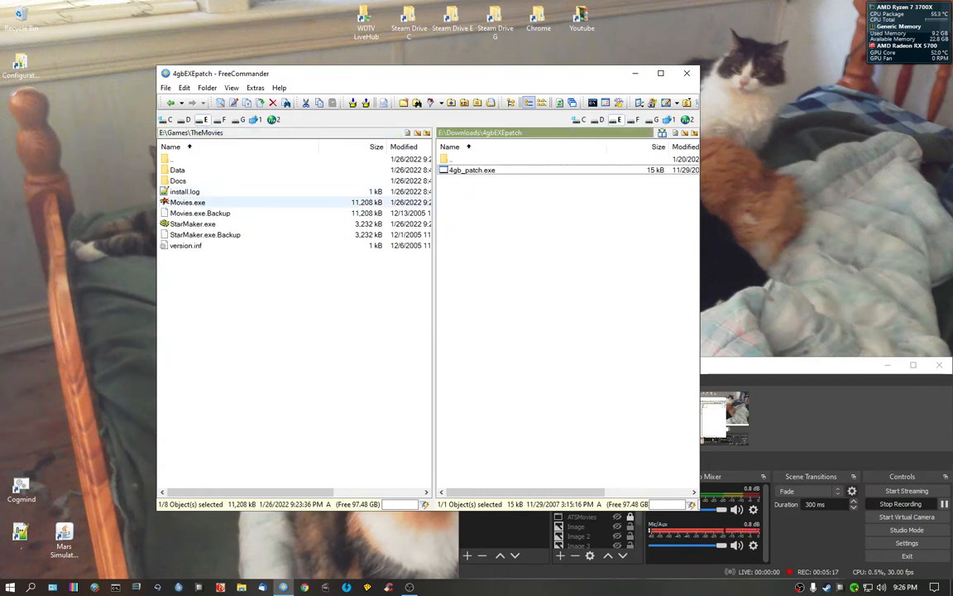
{"action": "mouse_move", "coordinate": [188, 202]}
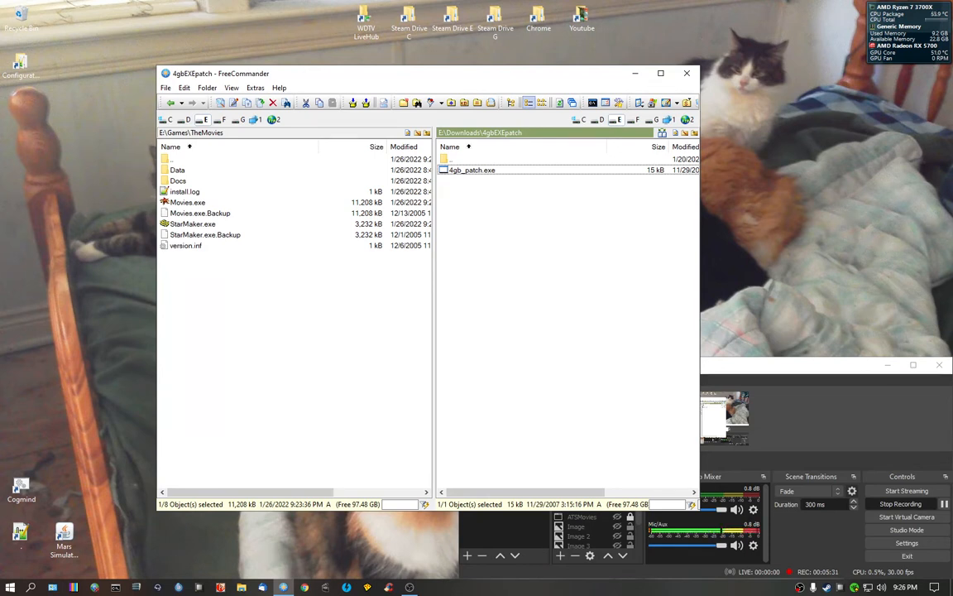
{"action": "left_click", "coordinate": [177, 180]}
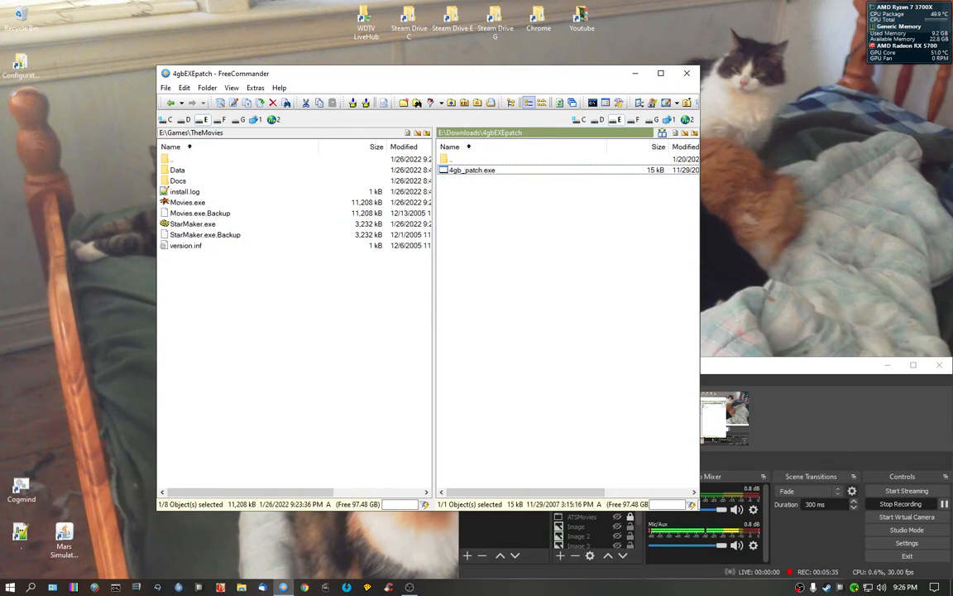
{"action": "left_click", "coordinate": [188, 202]}
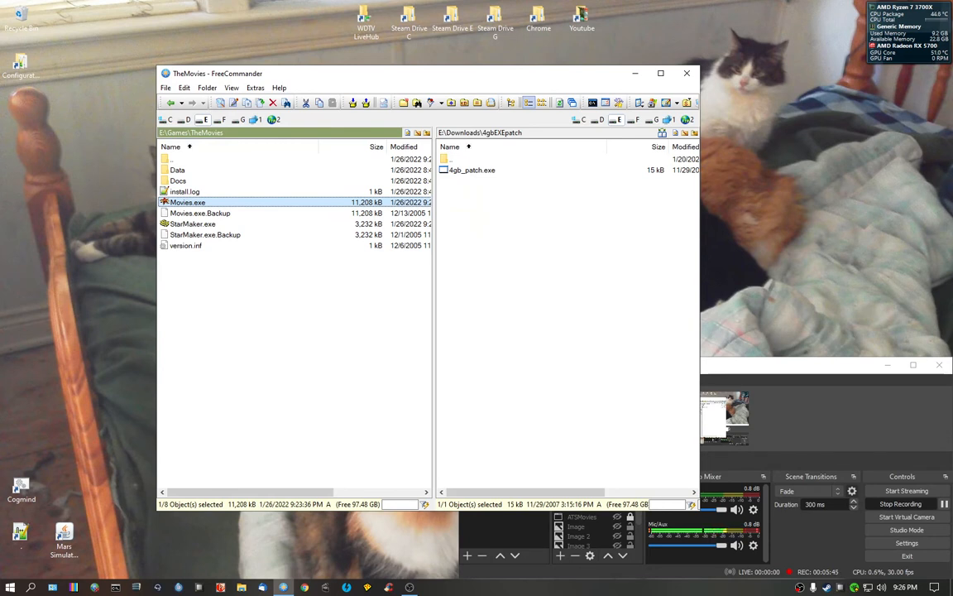
{"action": "left_click", "coordinate": [471, 169]}
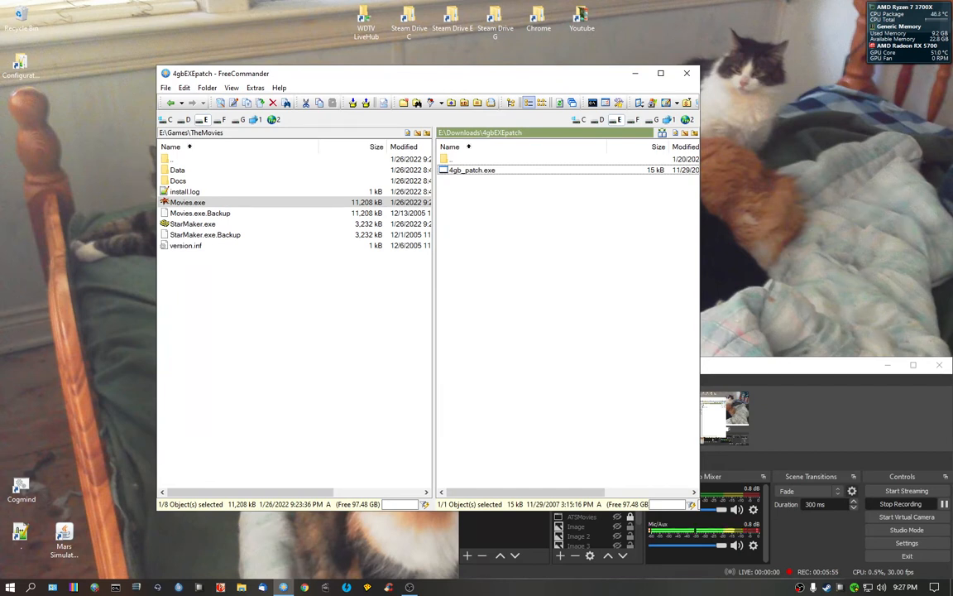
- Permanently delete Movies.exe.old, confirming the Delete File prompt
{"action": "right_click", "coordinate": [20, 17]}
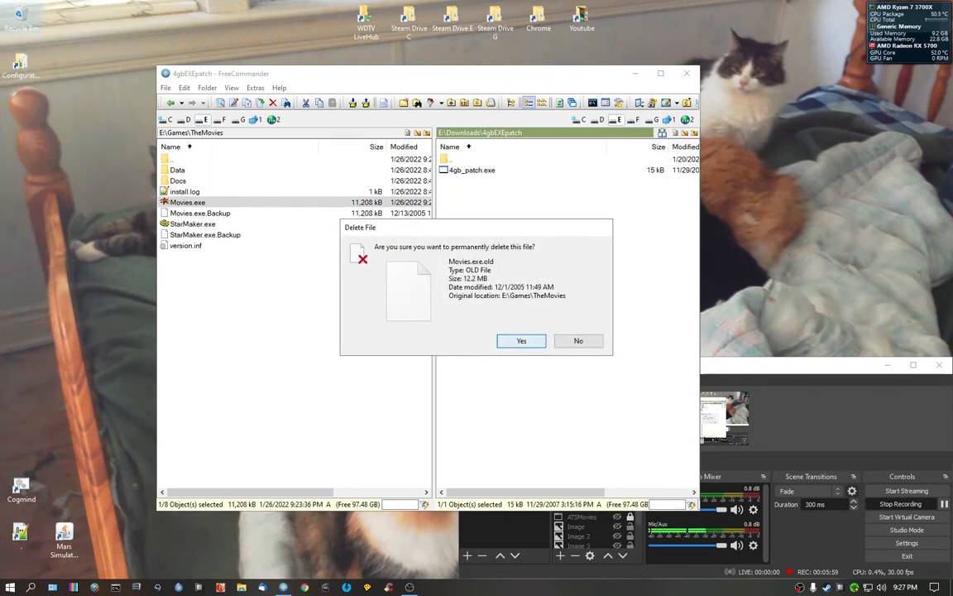
{"action": "left_click", "coordinate": [520, 341]}
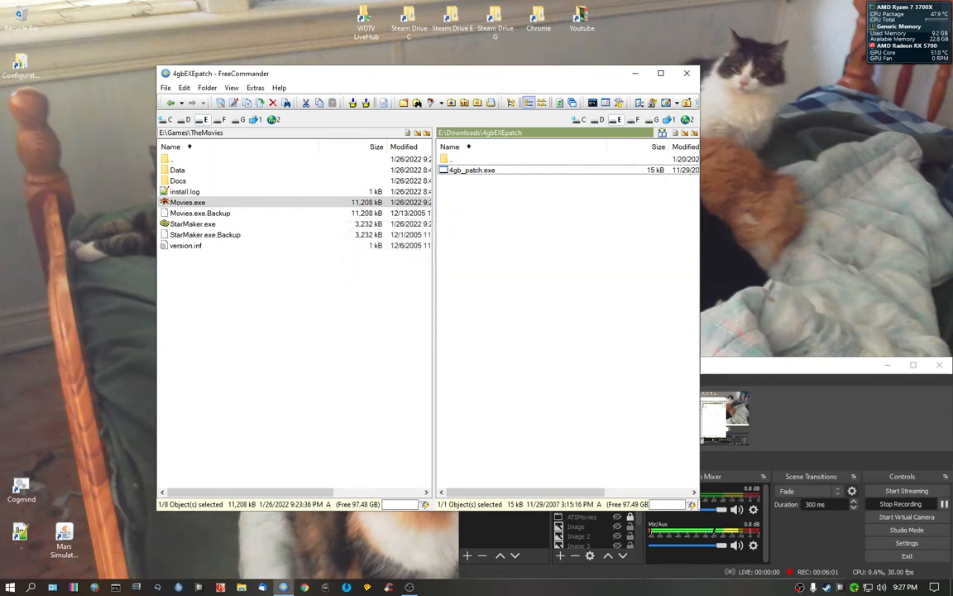